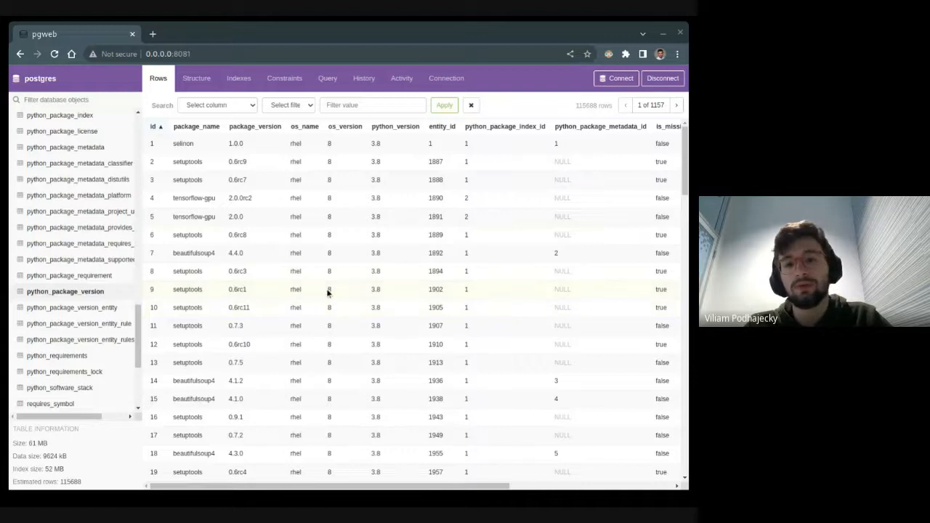
{"action": "mouse_move", "coordinate": [269, 300]}
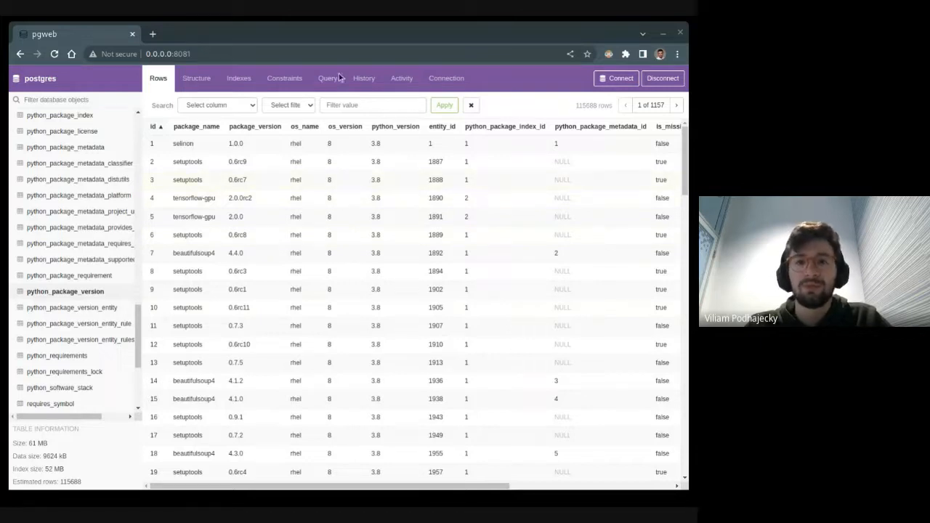
{"action": "mouse_move", "coordinate": [375, 182]}
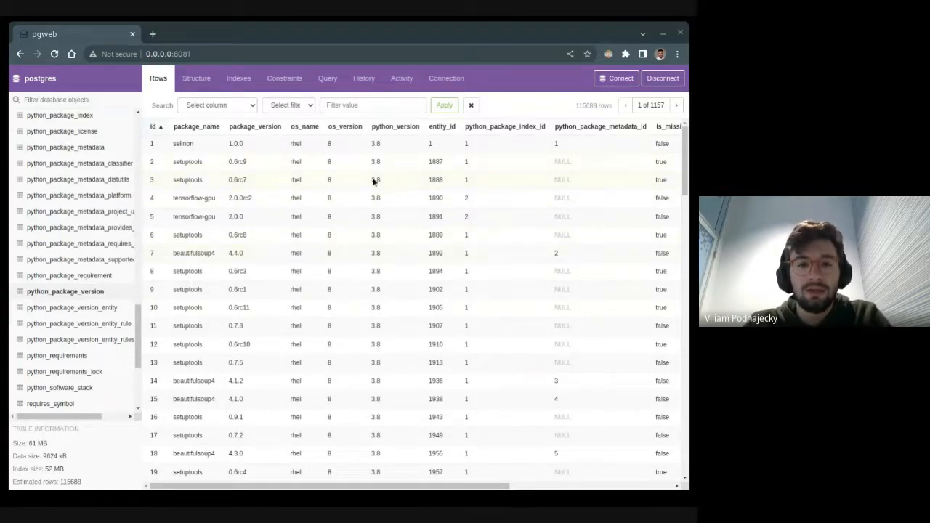
Scroll the python_package_version grid to reveal the package_license and package_license_warning columns, still NULL.
{"action": "scroll", "scroll_direction": "down", "scroll_amount": 3}
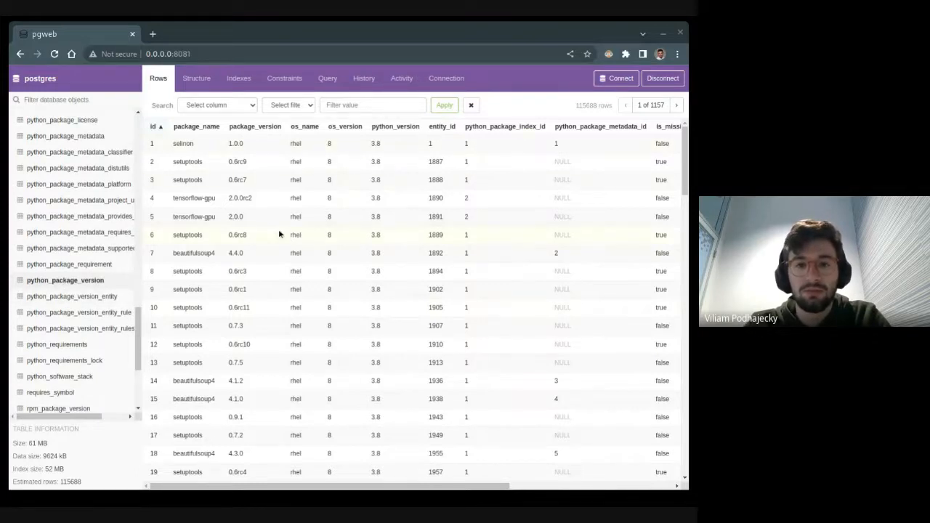
{"action": "mouse_move", "coordinate": [256, 204]}
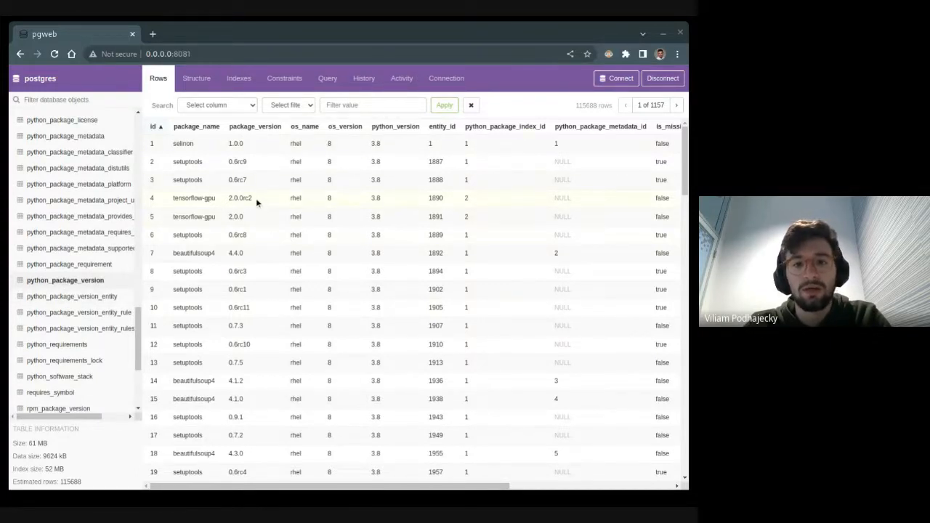
{"action": "mouse_move", "coordinate": [226, 168]}
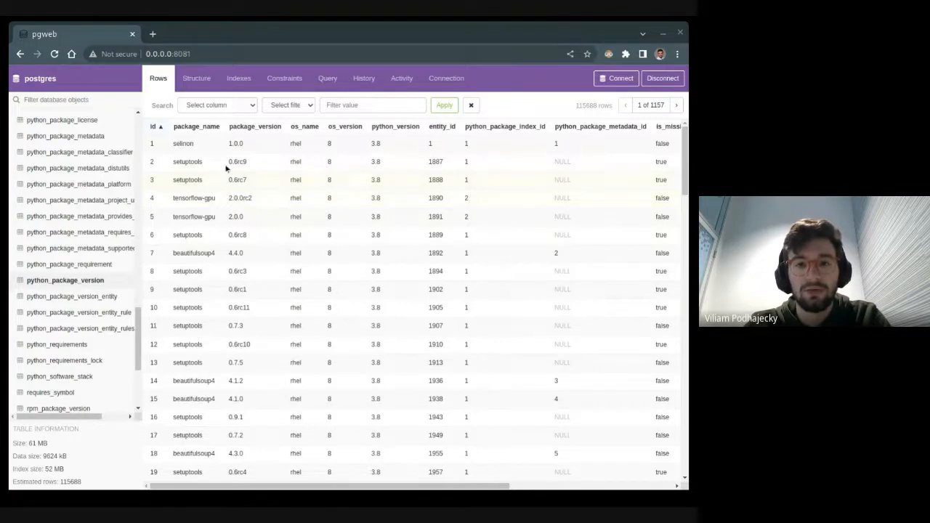
{"action": "mouse_move", "coordinate": [539, 329]}
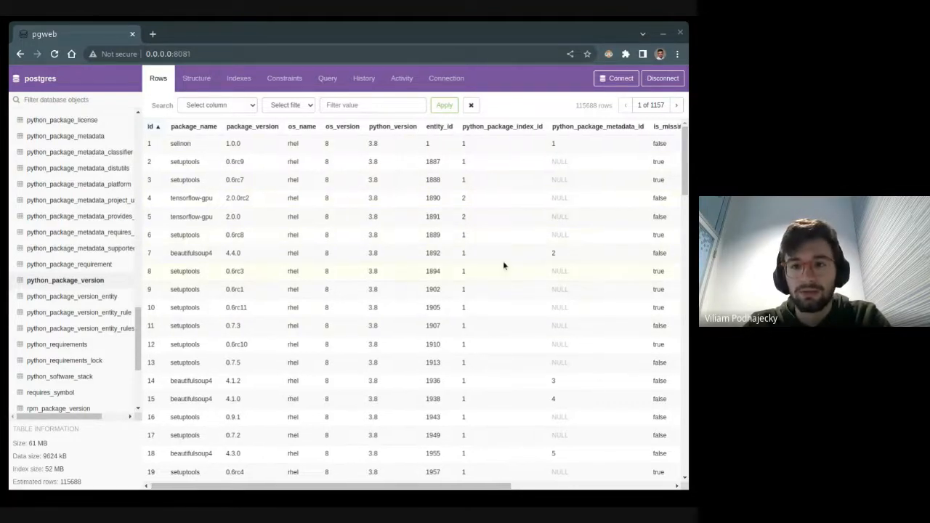
{"action": "scroll", "scroll_direction": "right", "scroll_amount": 3}
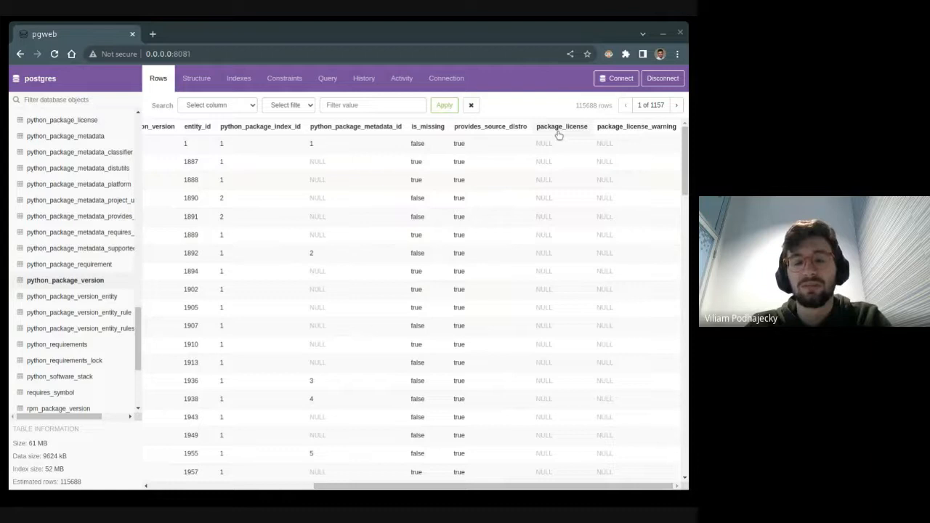
{"action": "mouse_move", "coordinate": [547, 211]}
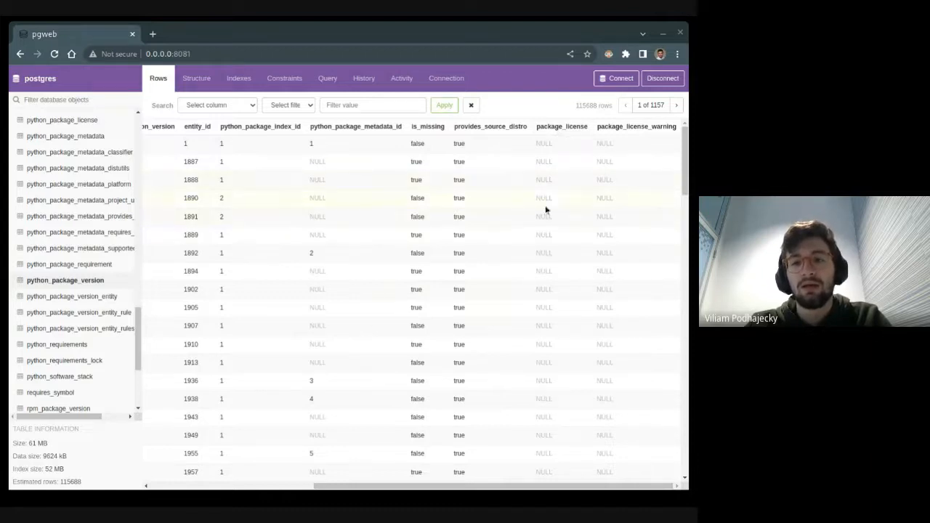
{"action": "mouse_move", "coordinate": [519, 198]}
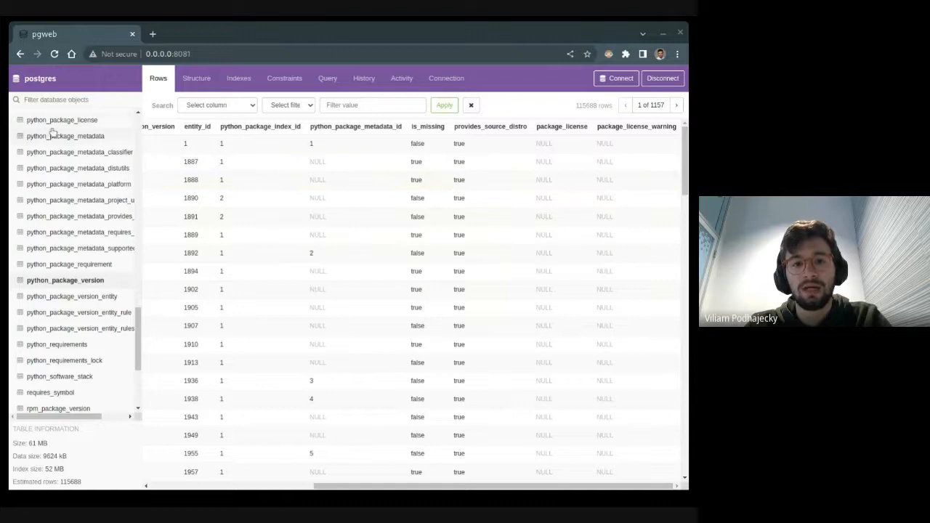
{"action": "mouse_move", "coordinate": [58, 125]}
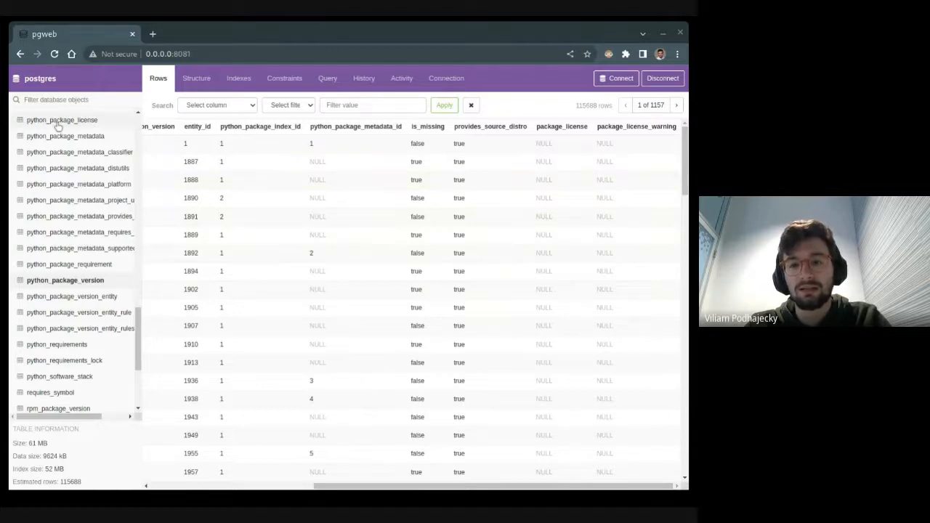
{"action": "mouse_move", "coordinate": [613, 137]}
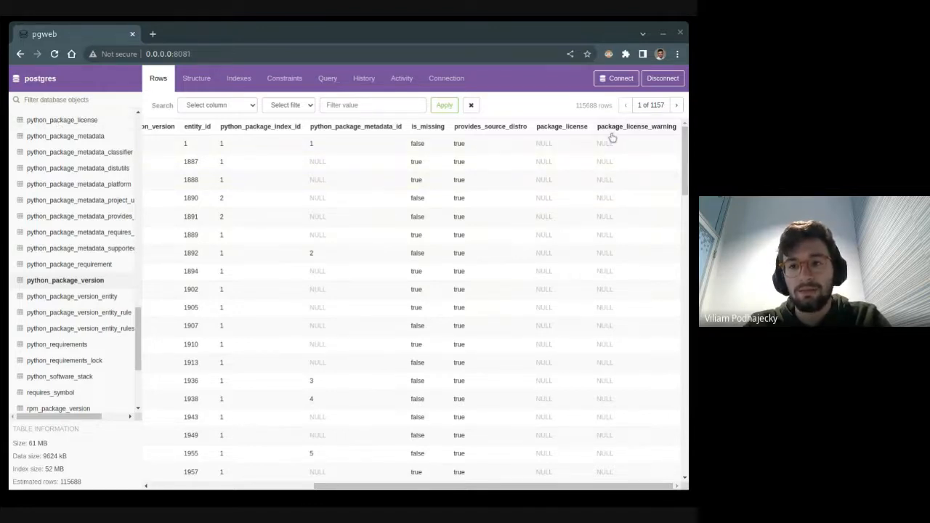
{"action": "mouse_move", "coordinate": [640, 235]}
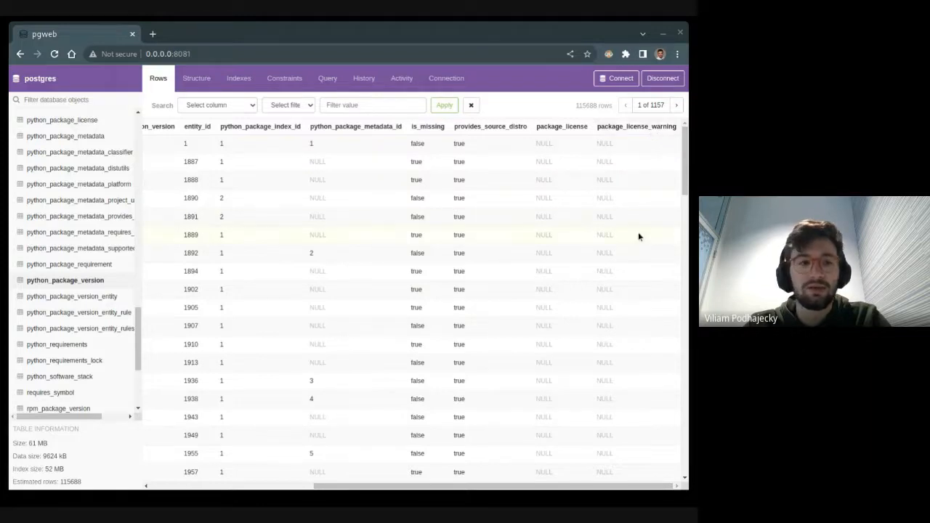
{"action": "mouse_move", "coordinate": [342, 216]}
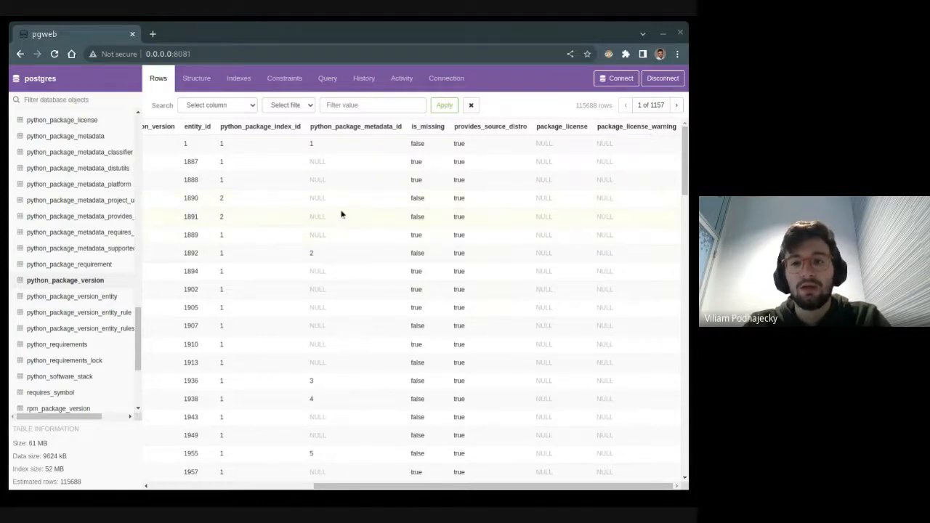
{"action": "mouse_move", "coordinate": [317, 212]}
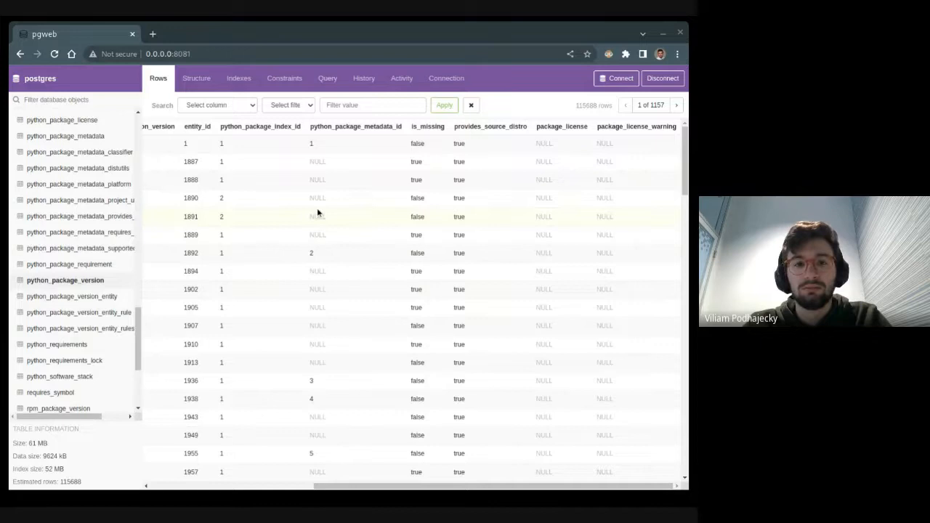
{"action": "mouse_move", "coordinate": [286, 224]}
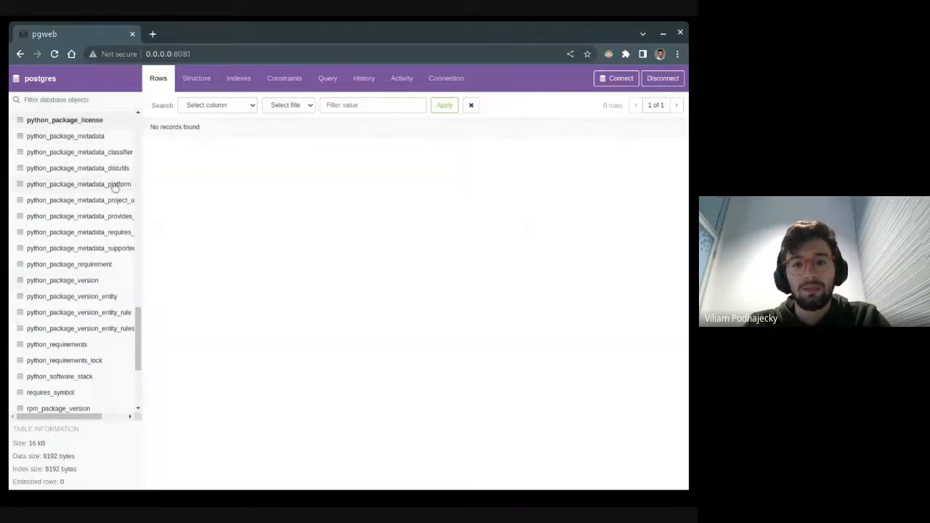
{"action": "mouse_move", "coordinate": [228, 198]}
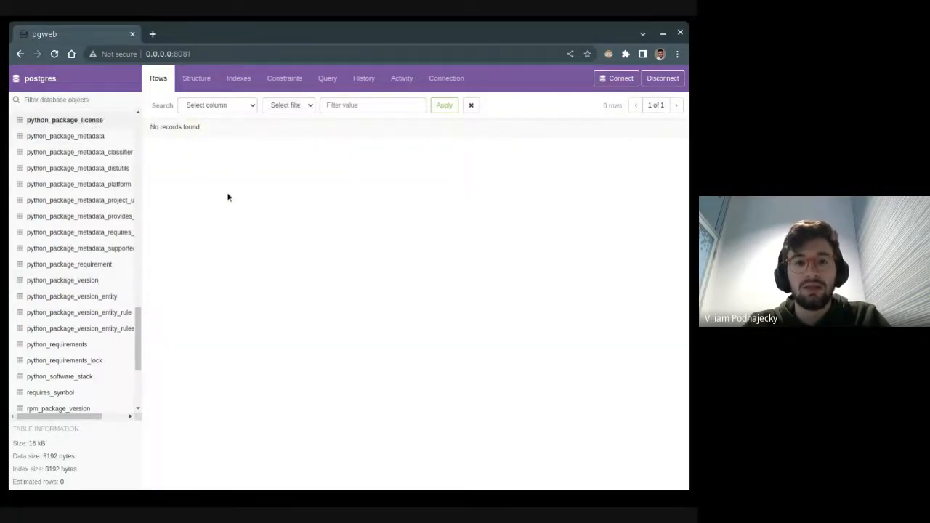
{"action": "left_click", "coordinate": [66, 279]}
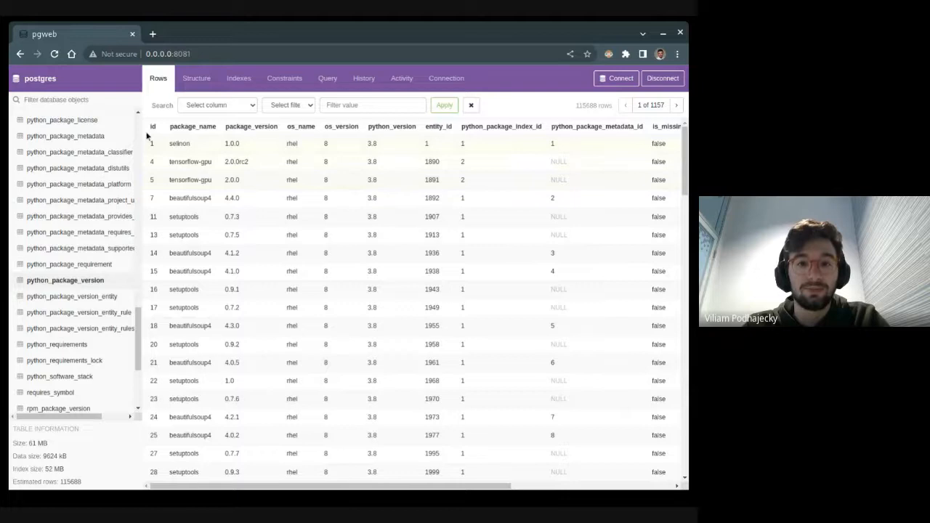
{"action": "left_click", "coordinate": [152, 127]}
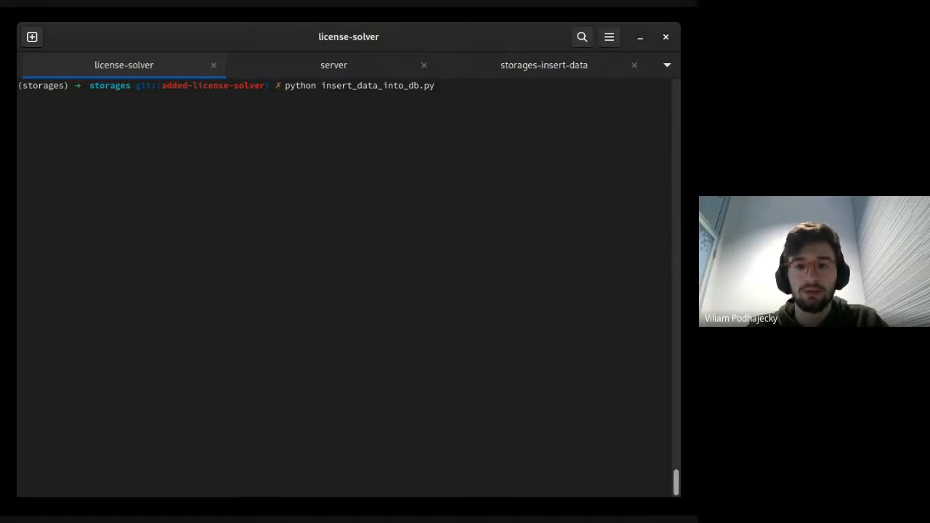
Run python insert_data_into_db.py in the license-solver terminal tab.
{"action": "key", "text": "Return"}
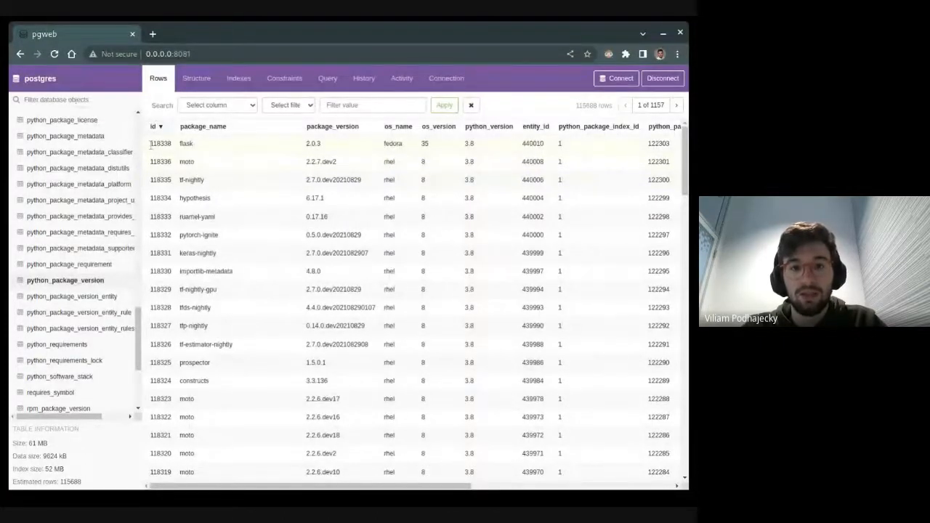
Select the new flask 2.0.3 row and reveal its package_license value of 1.
{"action": "left_click", "coordinate": [273, 144]}
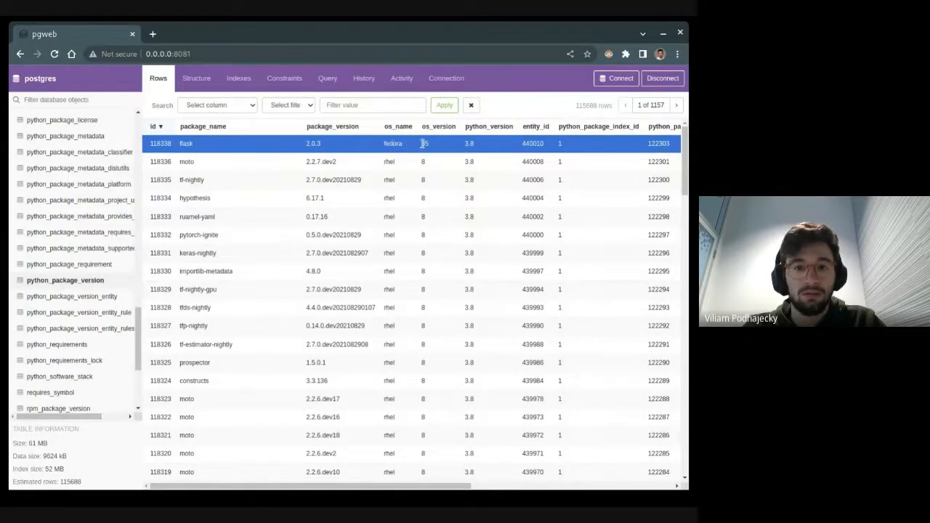
{"action": "scroll", "scroll_direction": "right", "scroll_amount": 3}
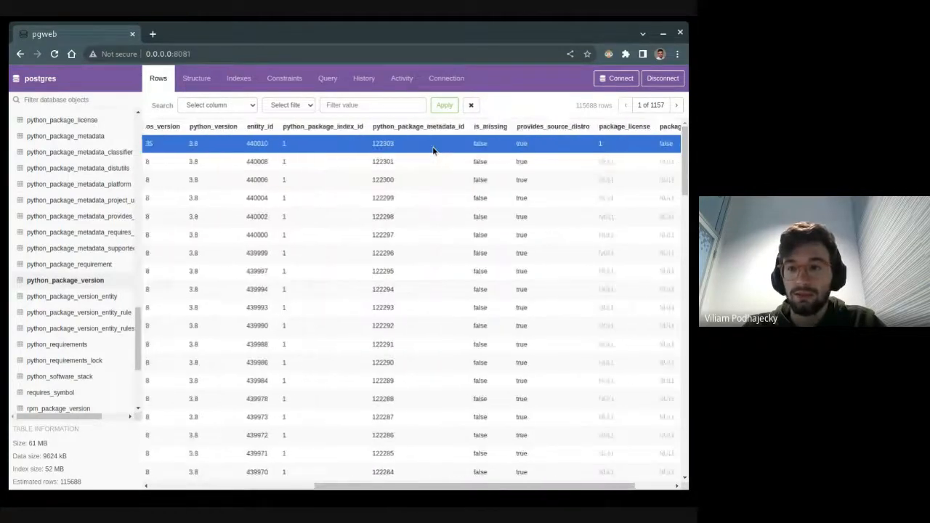
{"action": "scroll", "scroll_direction": "right", "scroll_amount": 3}
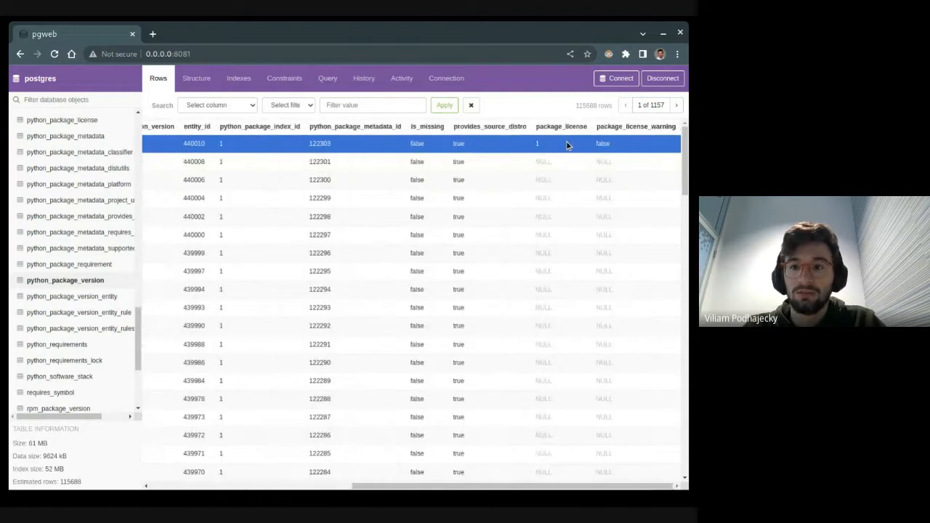
{"action": "mouse_move", "coordinate": [570, 139]}
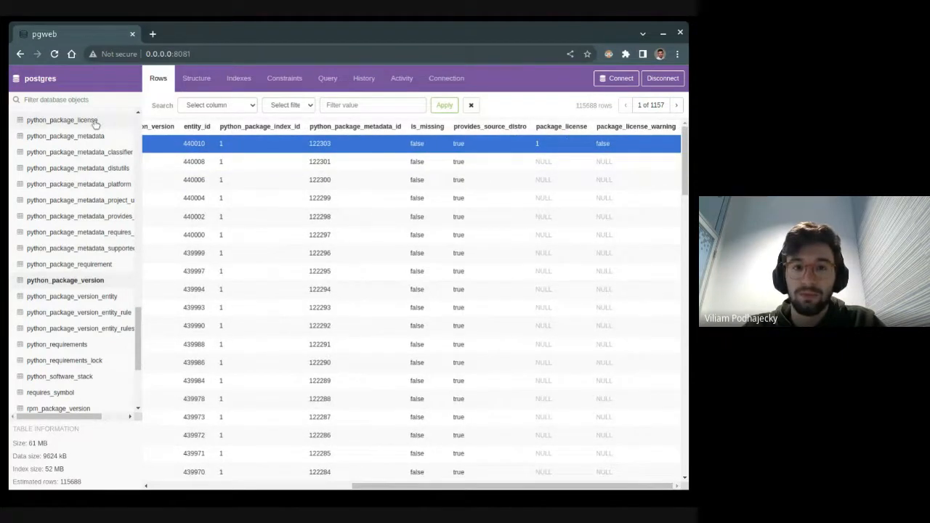
{"action": "left_click", "coordinate": [64, 119]}
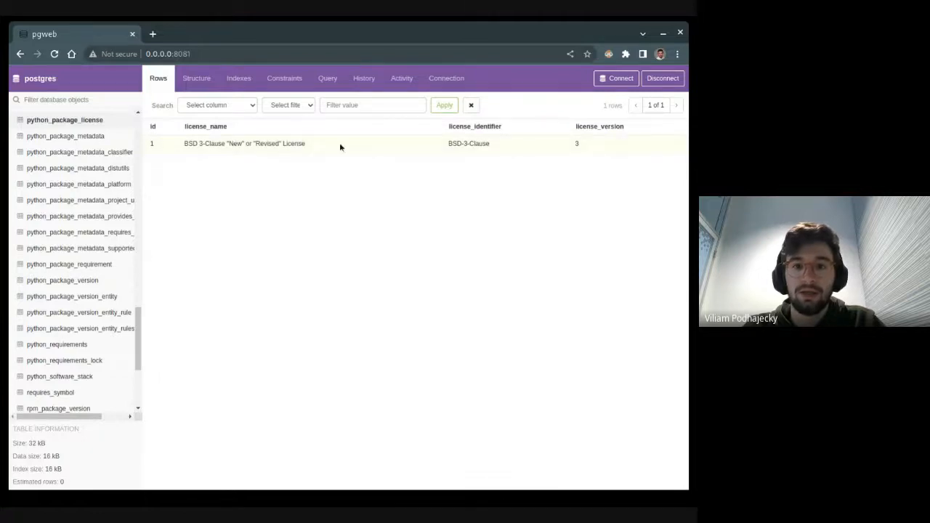
{"action": "mouse_move", "coordinate": [258, 198]}
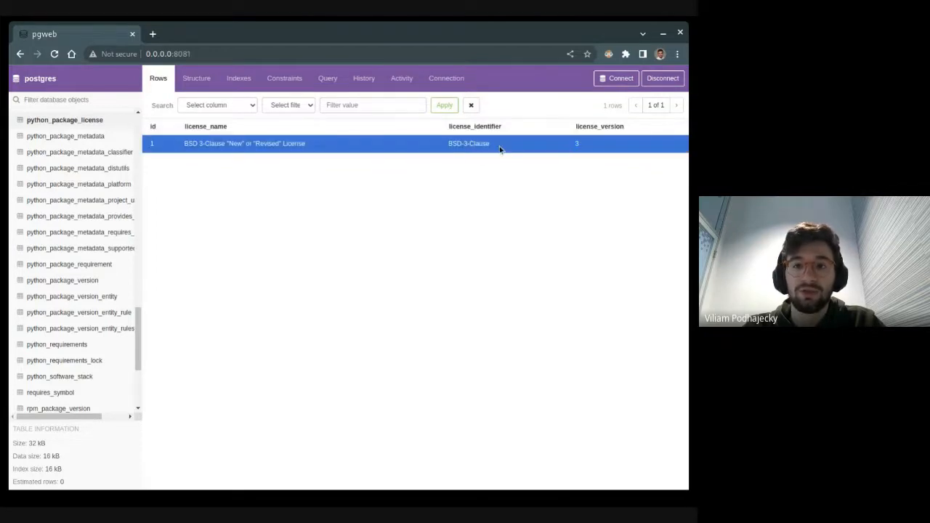
{"action": "left_click", "coordinate": [65, 279]}
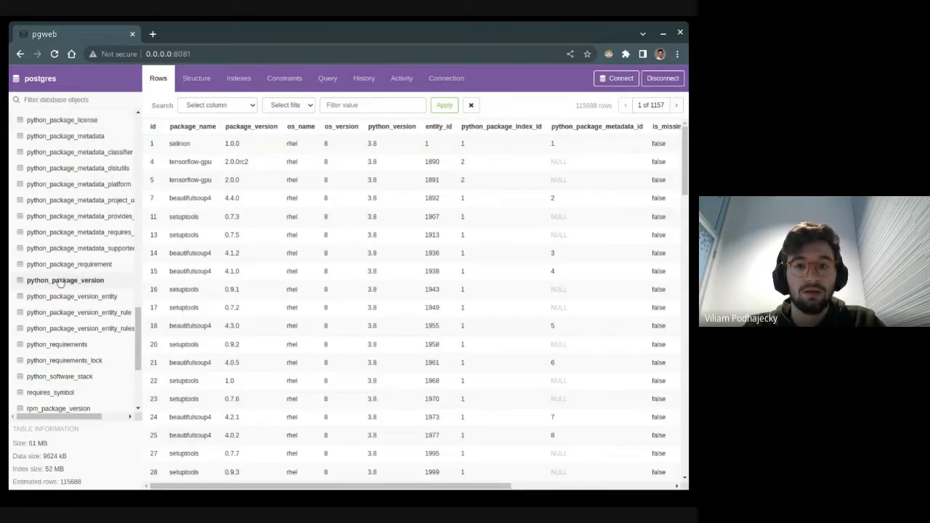
Scroll the newest-first grid right to show flask 2.0.3 with package_license 1.
{"action": "scroll", "scroll_direction": "right", "scroll_amount": 3}
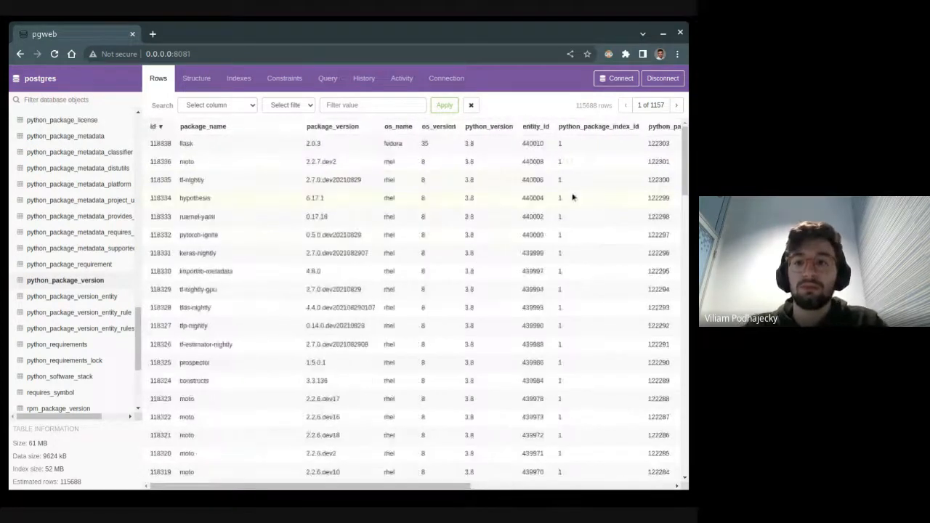
{"action": "scroll", "scroll_direction": "right", "scroll_amount": 3}
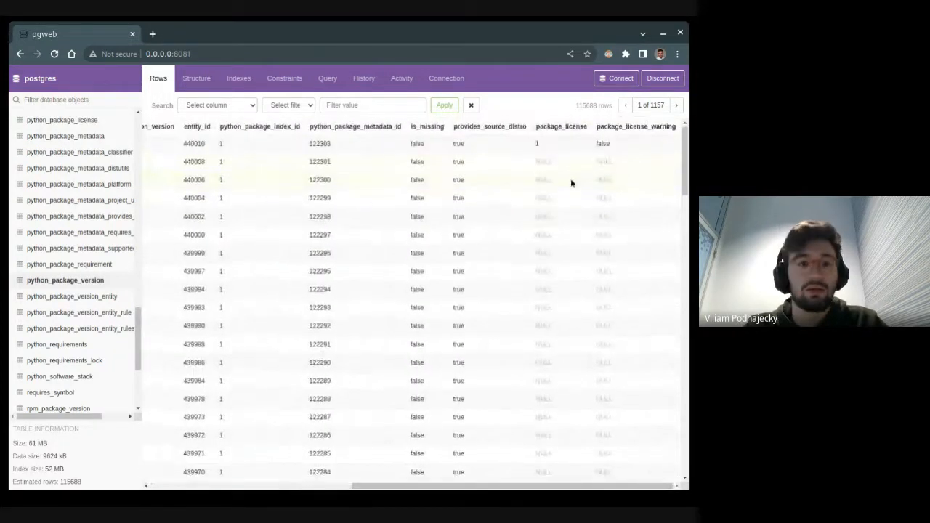